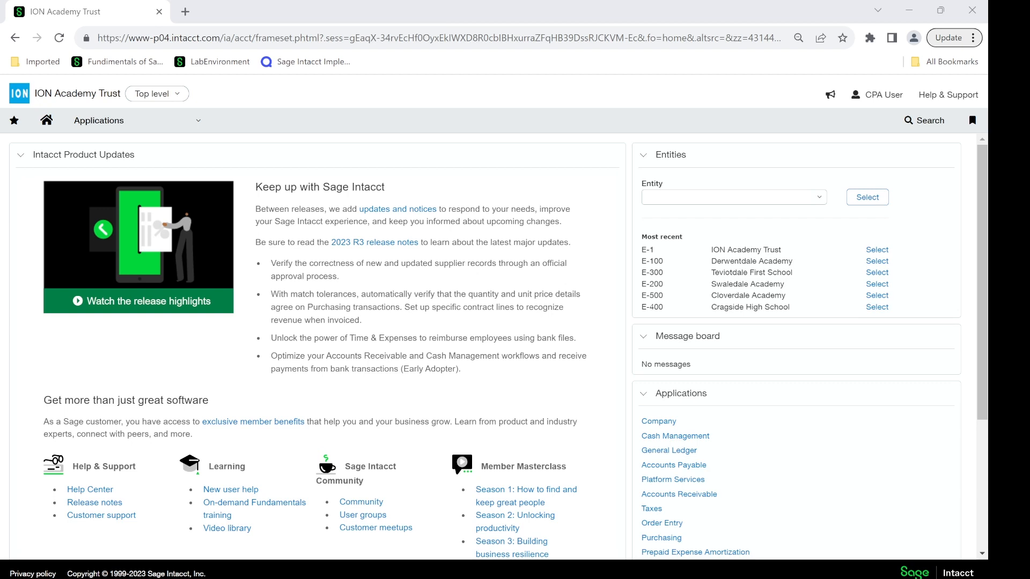
# Open Financial reports from the Applications menu under Reports, Core
pyautogui.click(99, 121)
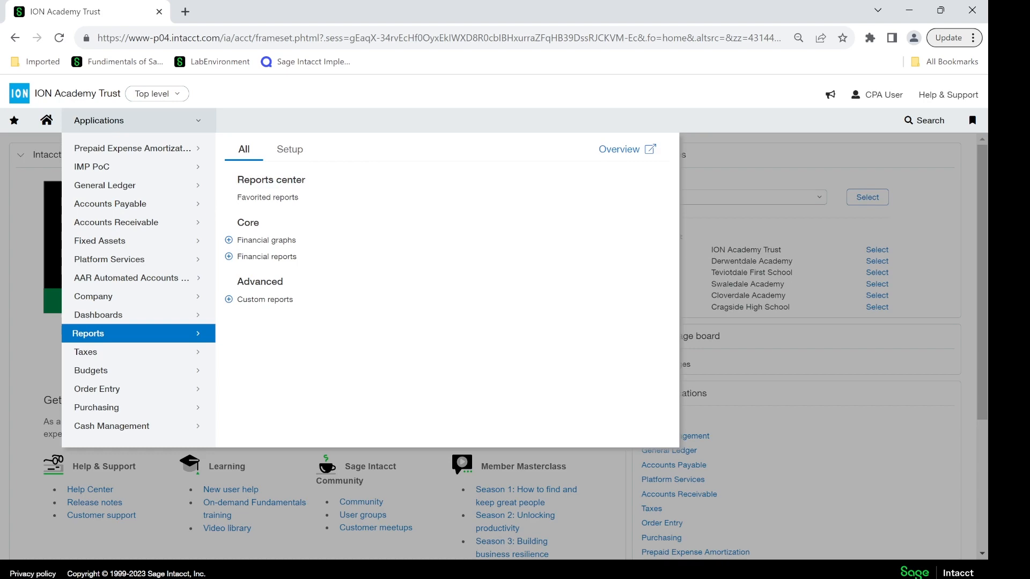
pyautogui.click(266, 256)
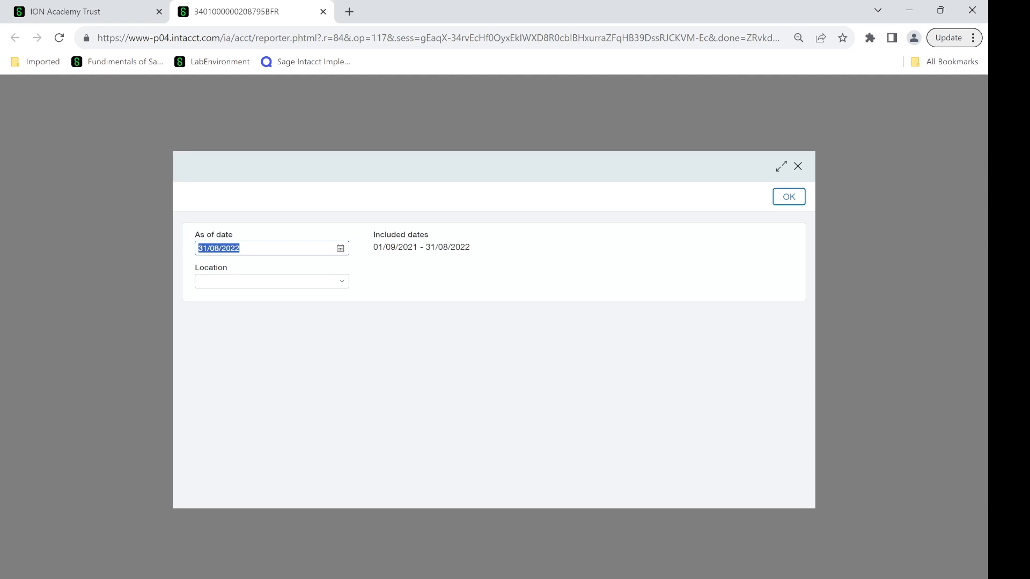
# Run the BFR/O report as of 31/08/2022, giving a Total BFR/O of (1,409.50)
pyautogui.click(787, 196)
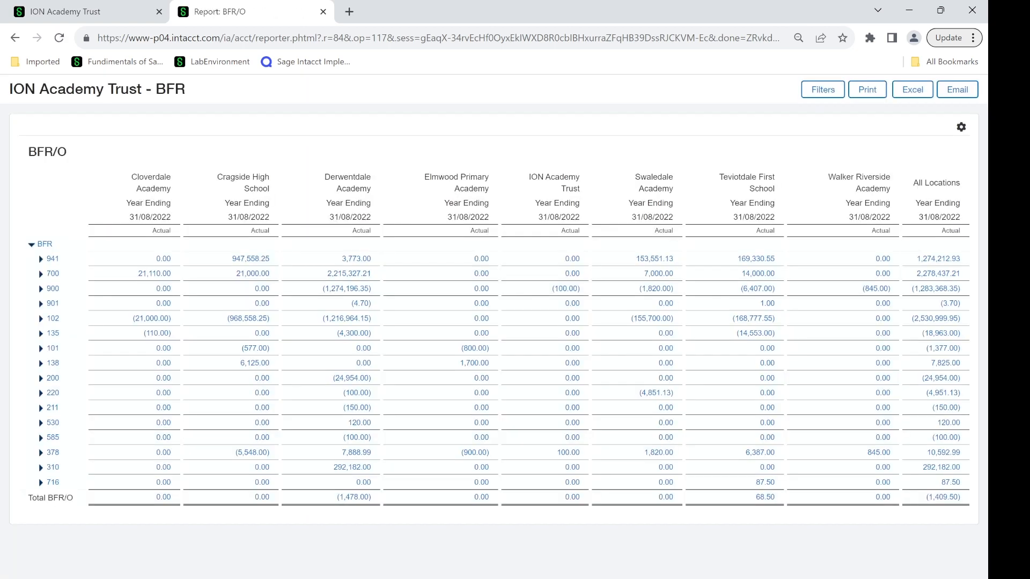